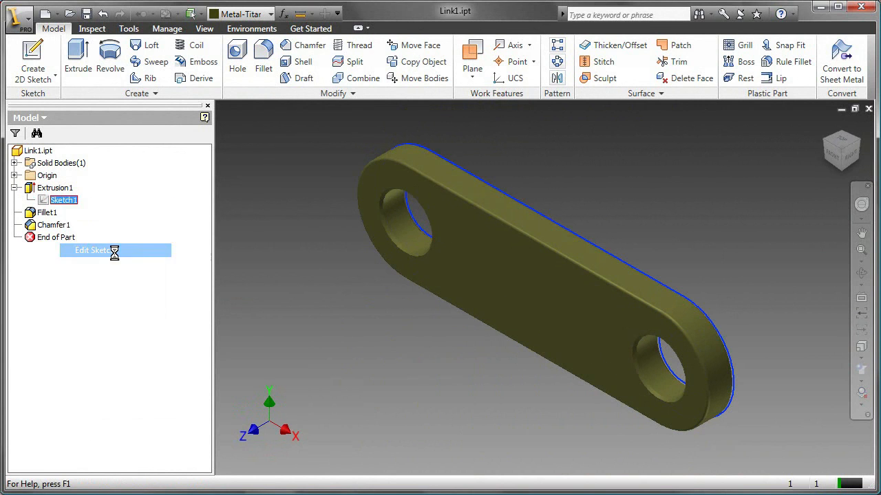
Briefly open and exit the link sketch, then create a part from Standard (in).ipt.
left_click(92, 249)
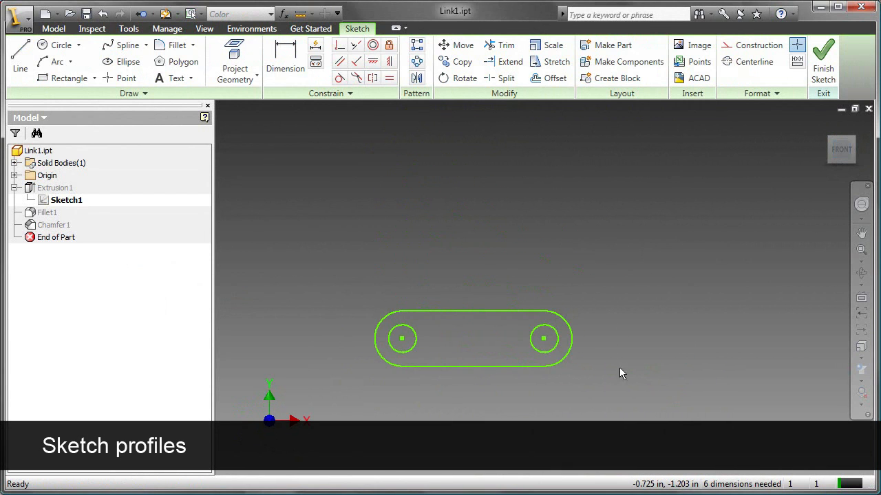
mouse_move(523, 386)
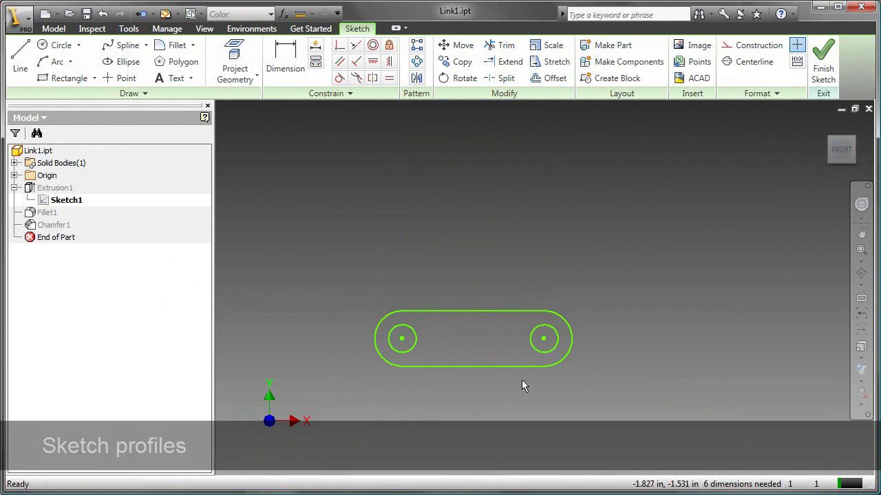
mouse_move(560, 350)
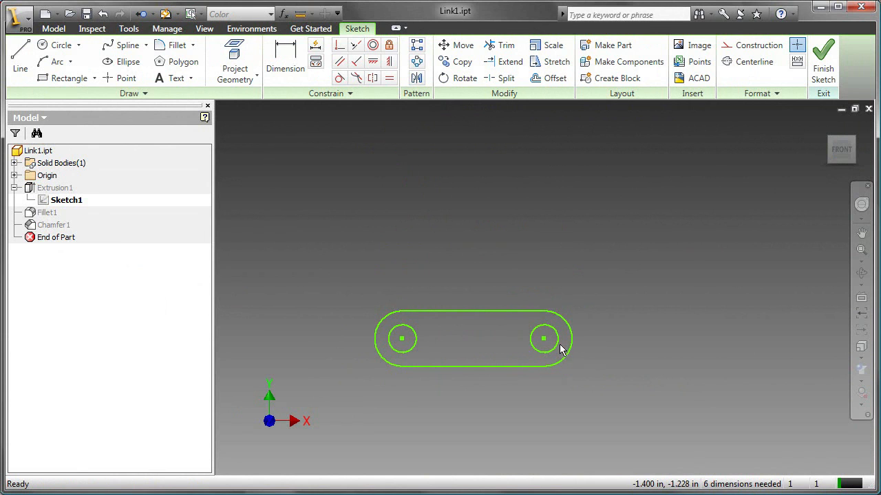
left_click(823, 61)
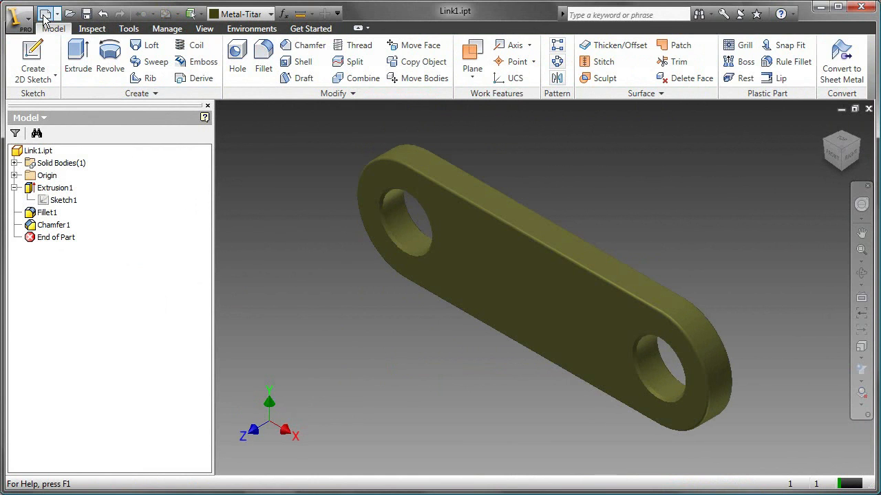
left_click(45, 13)
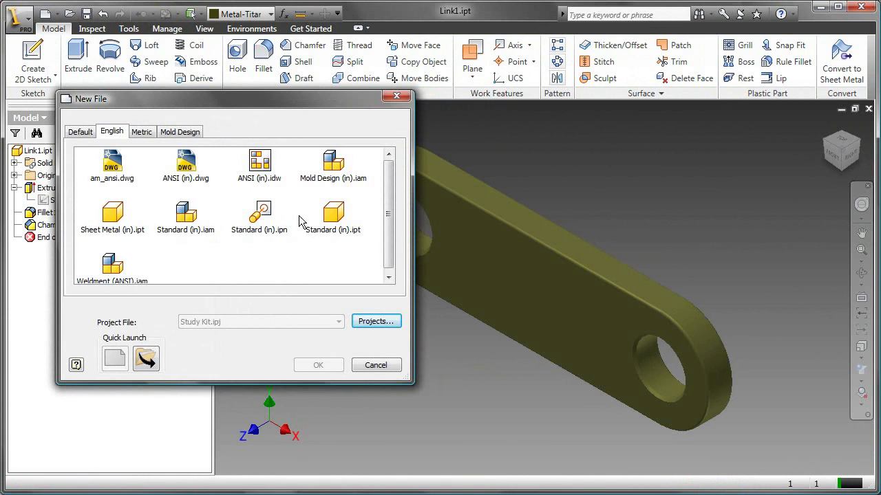
left_click(333, 214)
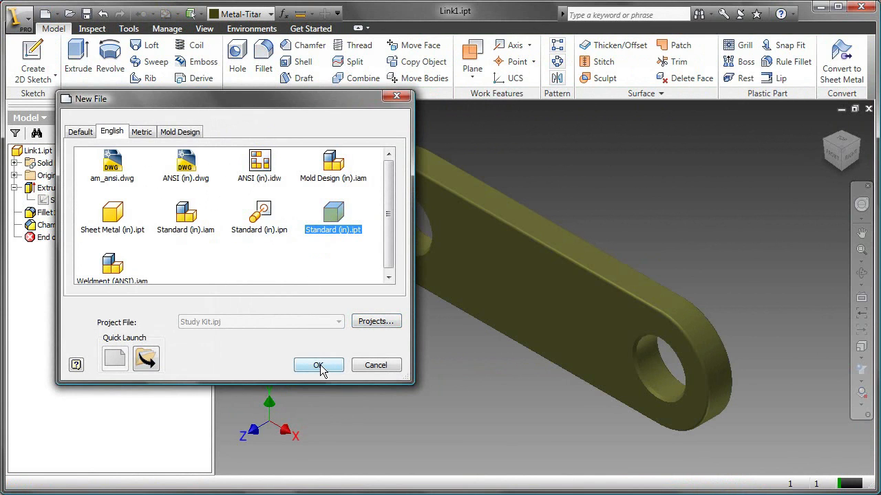
left_click(318, 365)
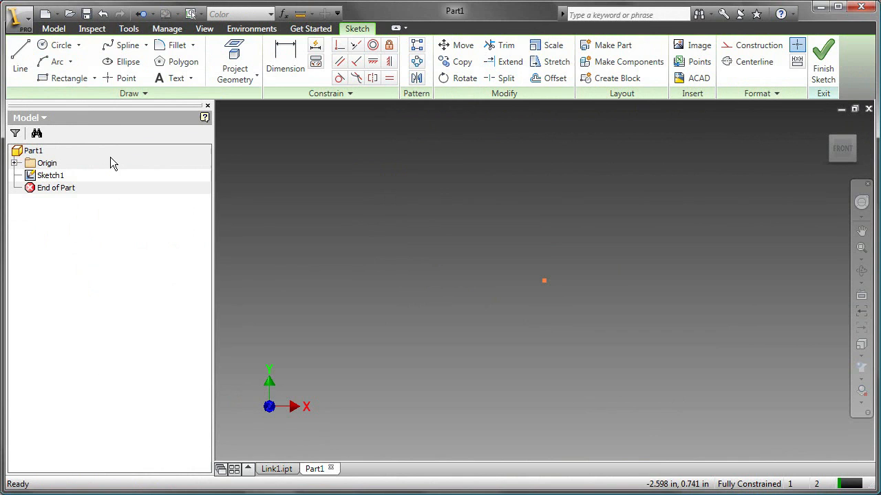
Activate the Line tool in Part1's empty sketch.
left_click(20, 58)
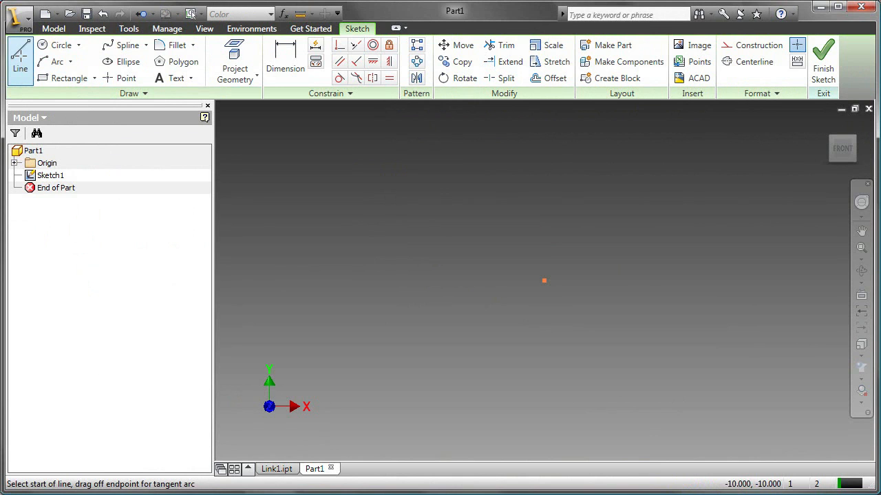
mouse_move(486, 337)
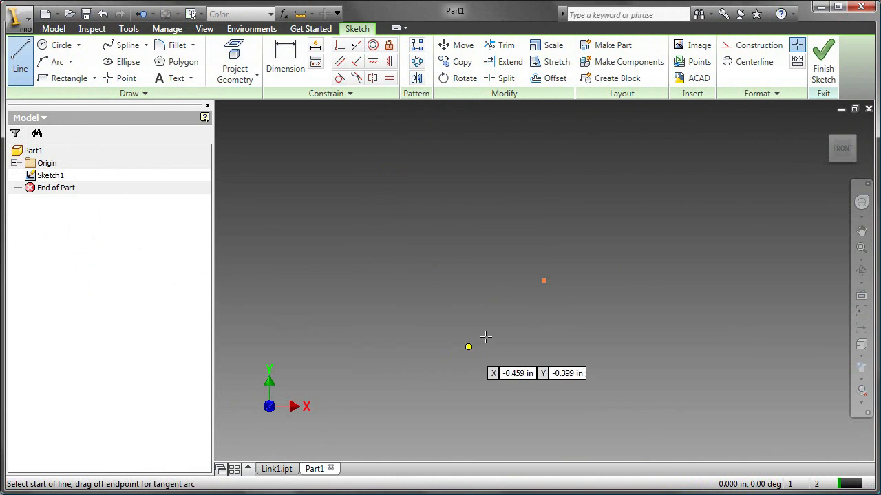
mouse_move(544, 280)
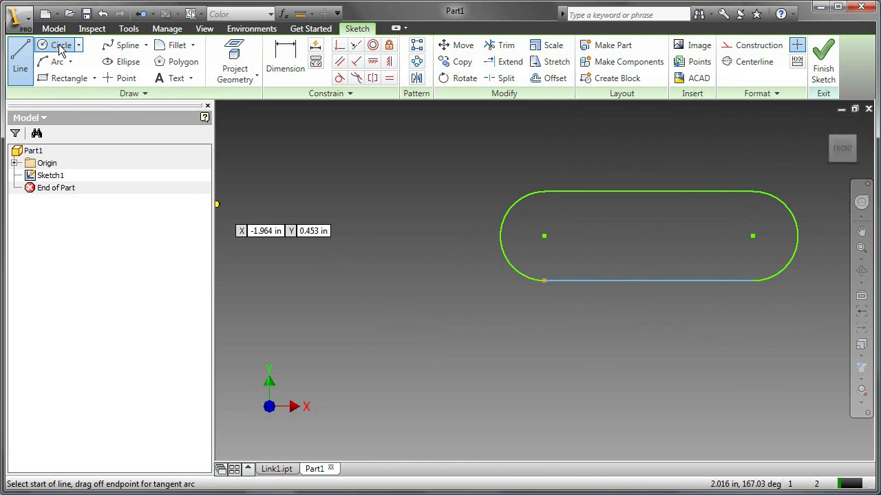
Draw two circles centred on the left and right arc centre points.
left_click(63, 45)
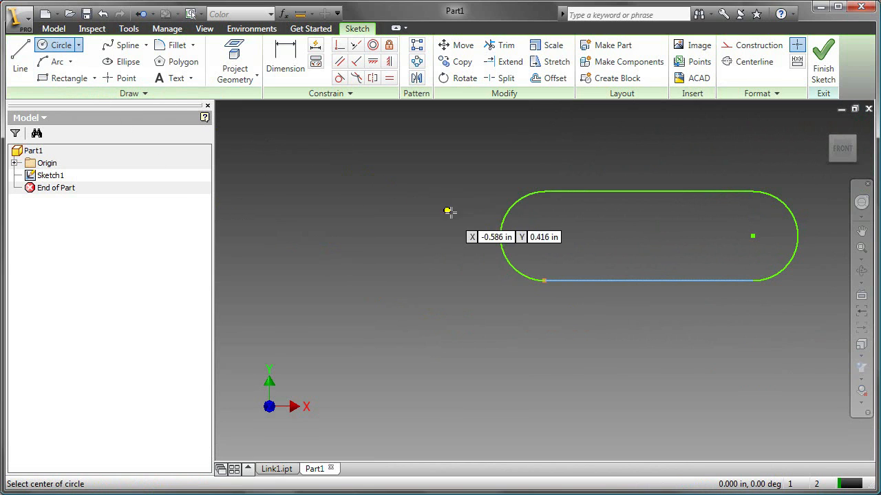
mouse_move(546, 236)
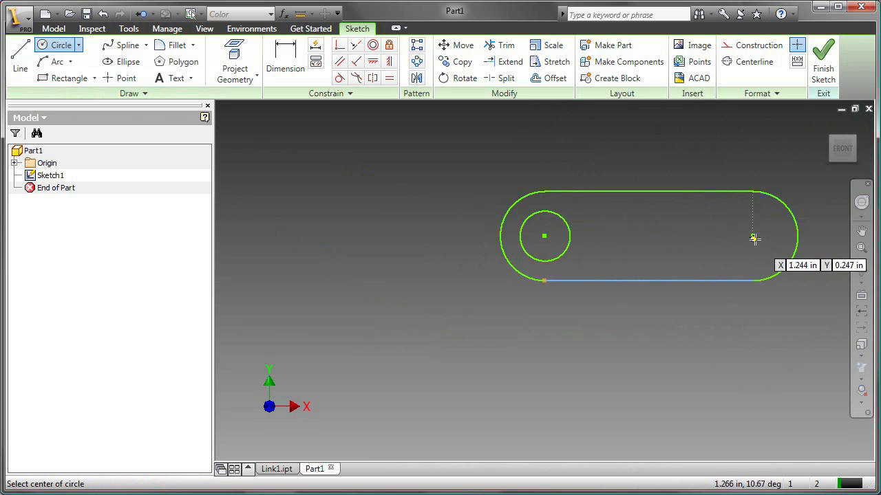
left_click(752, 236)
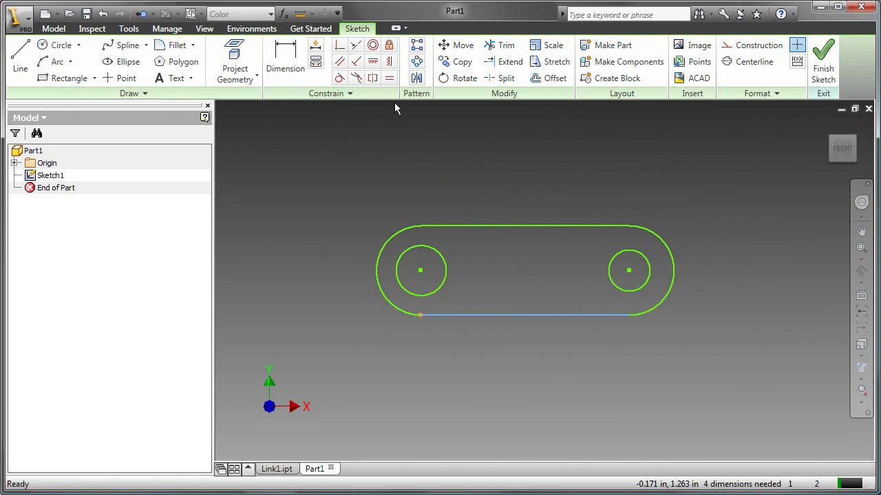
Start an Equal constraint with the left circle as the size reference.
left_click(389, 78)
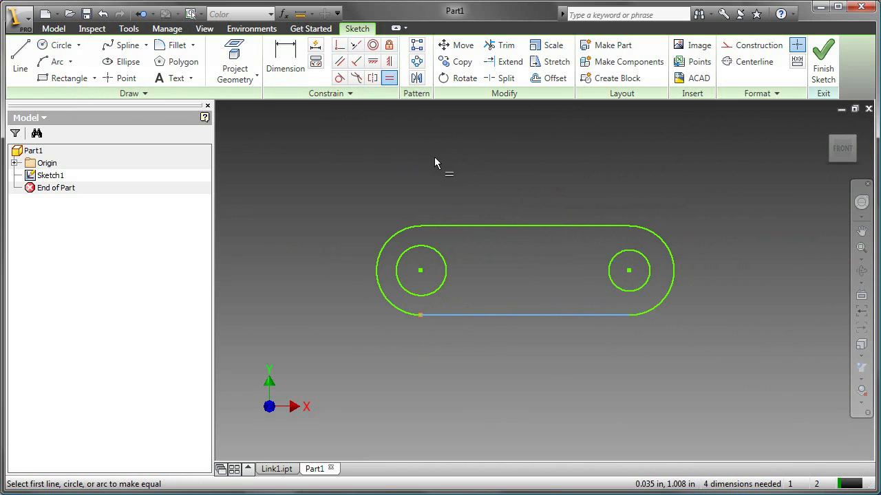
left_click(420, 270)
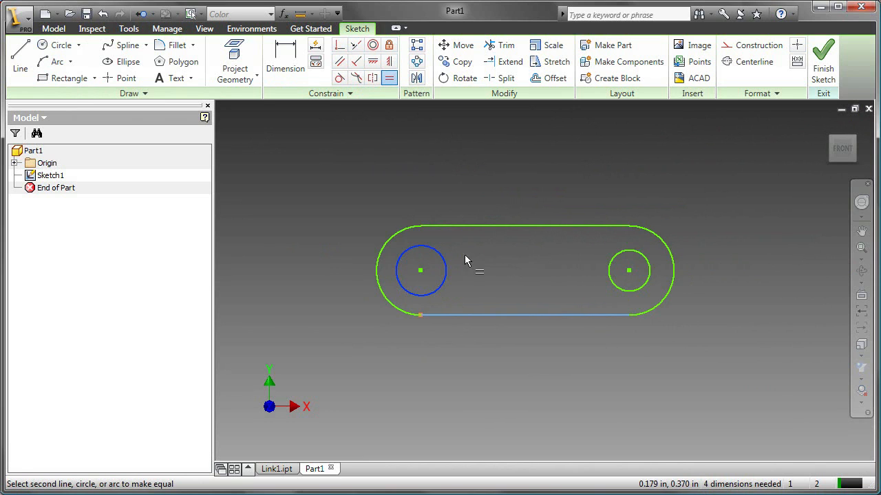
mouse_move(628, 270)
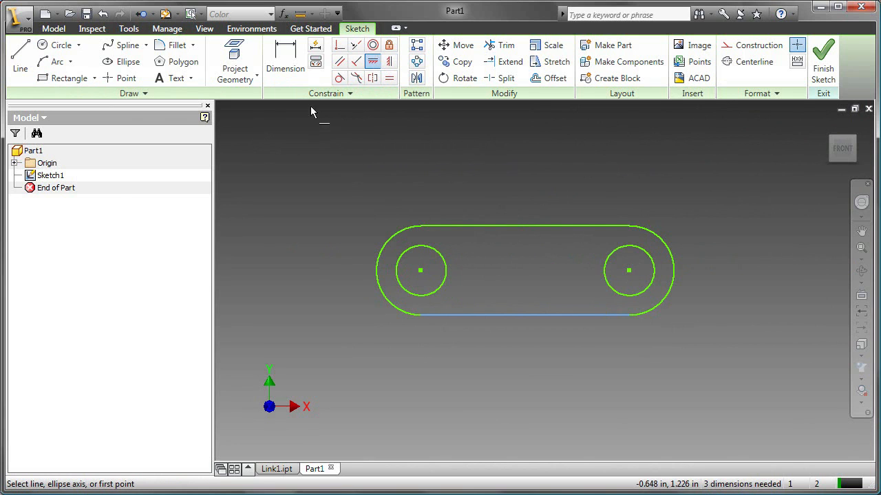
Dimension the spacing between the circle centres as 1.500.
left_click(285, 62)
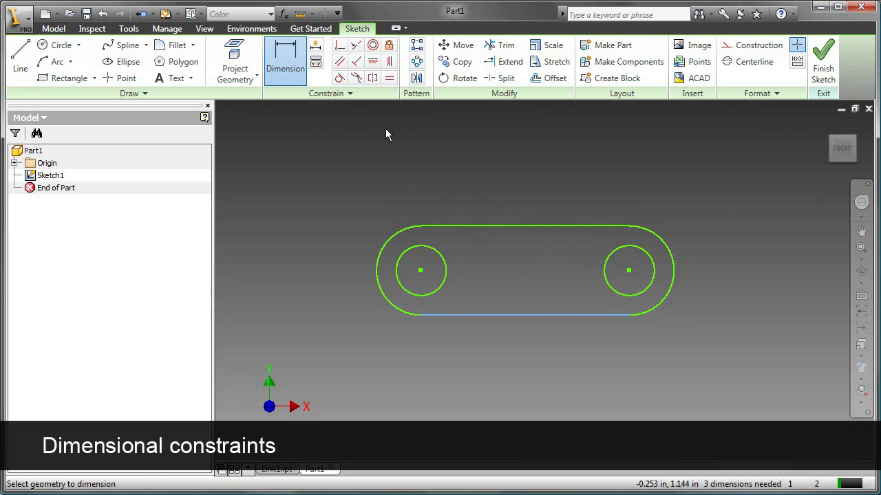
left_click(419, 271)
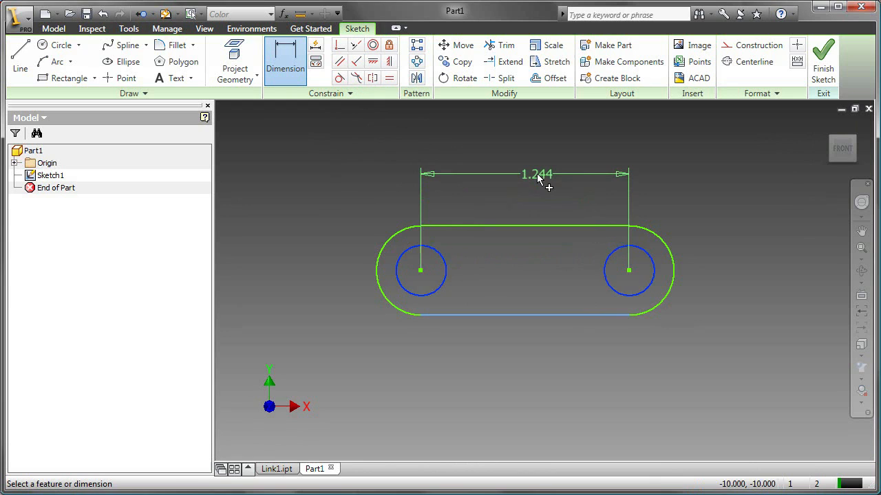
left_click(536, 174)
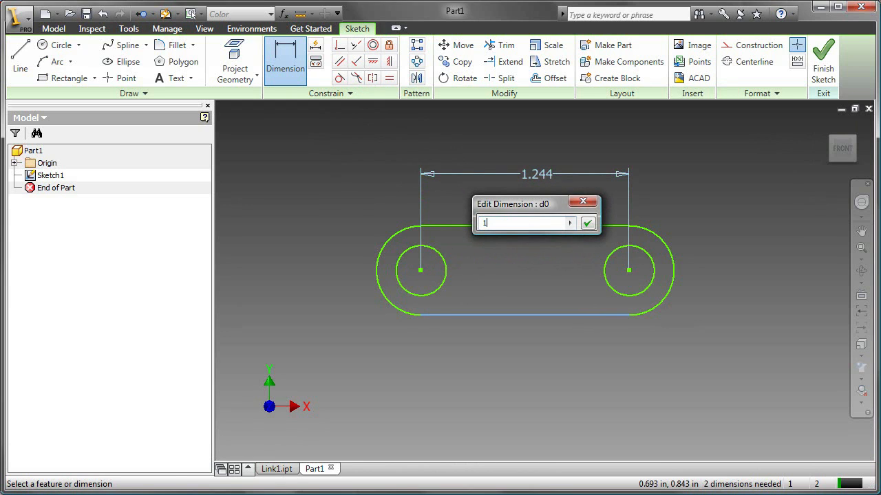
type(".5")
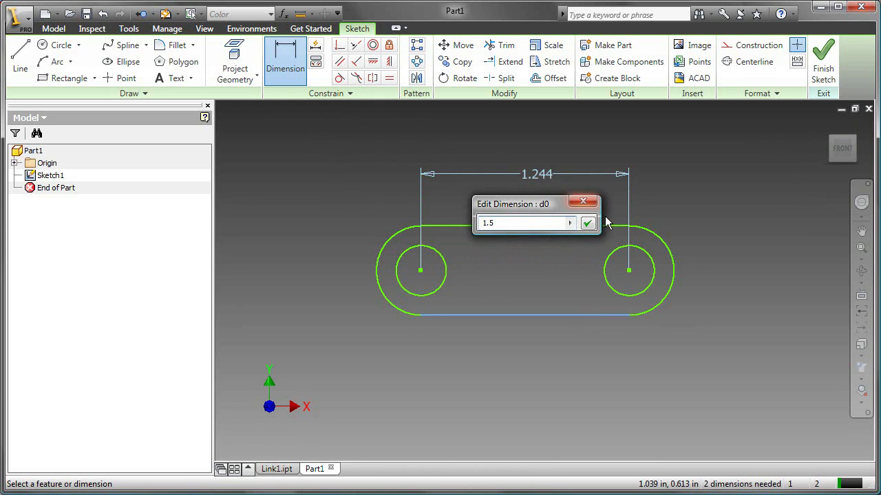
left_click(586, 223)
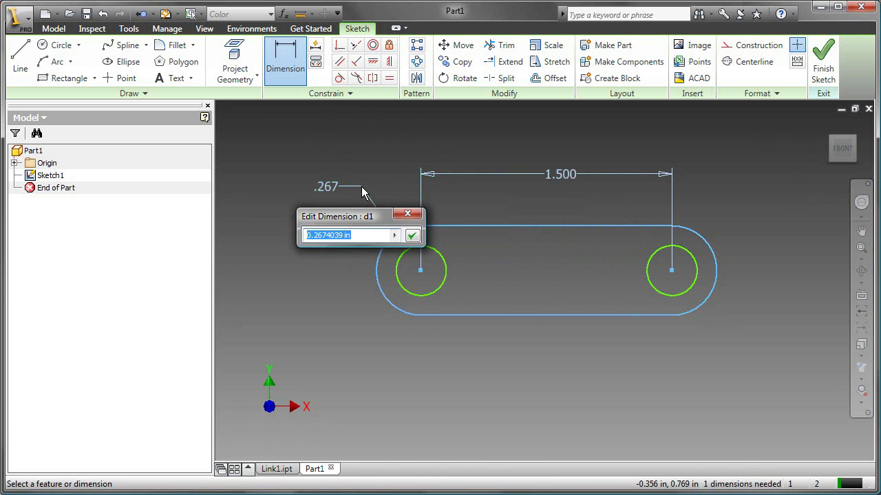
Dimension the end arc radius as .250 and set the circle diameter to d1.
type("0.2")
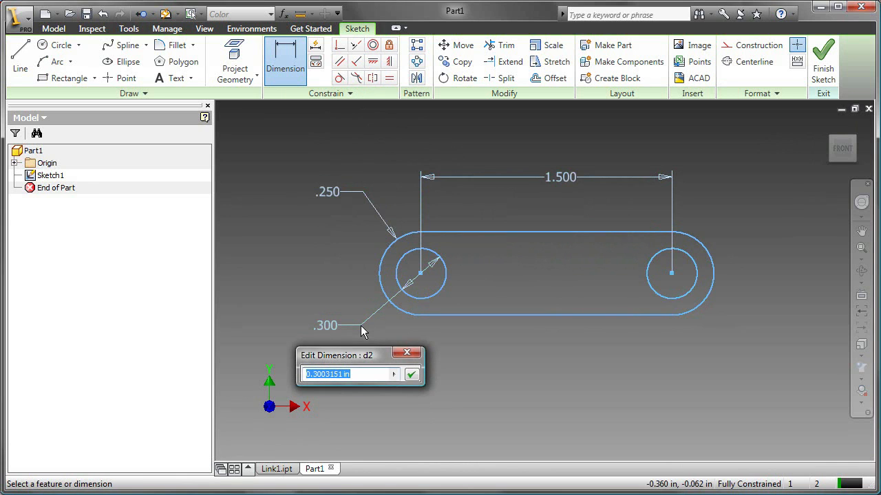
mouse_move(325, 227)
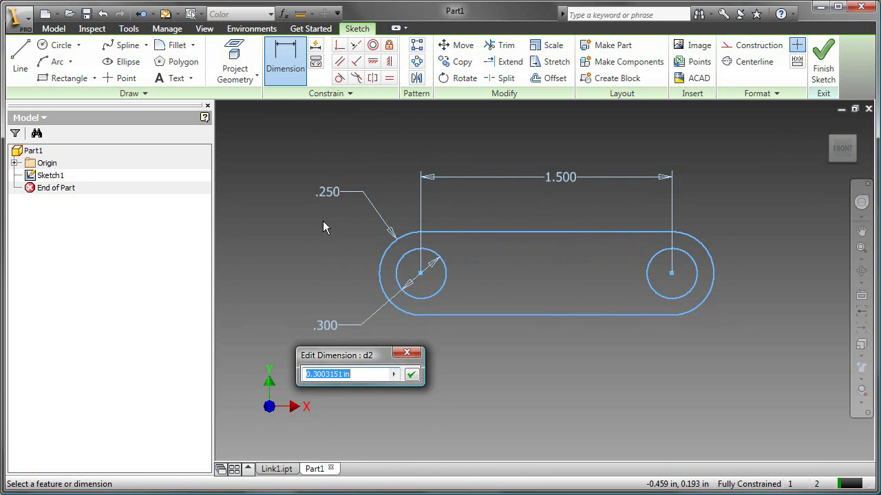
type("d1")
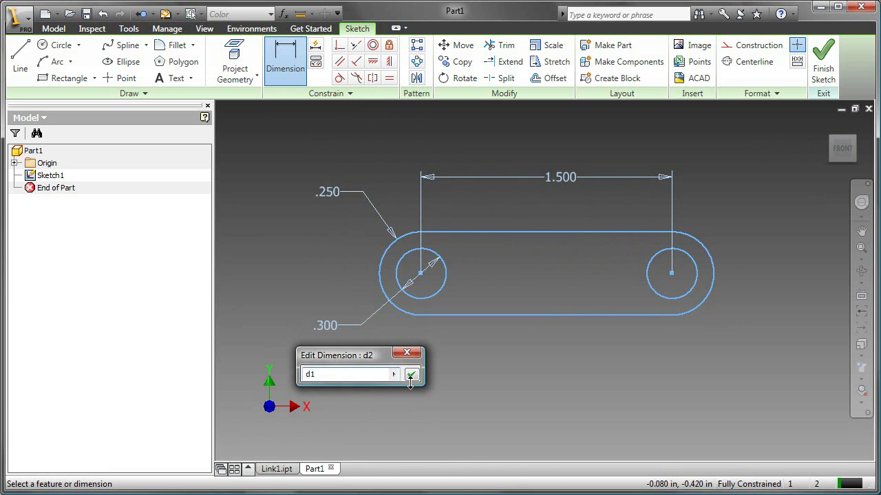
left_click(411, 375)
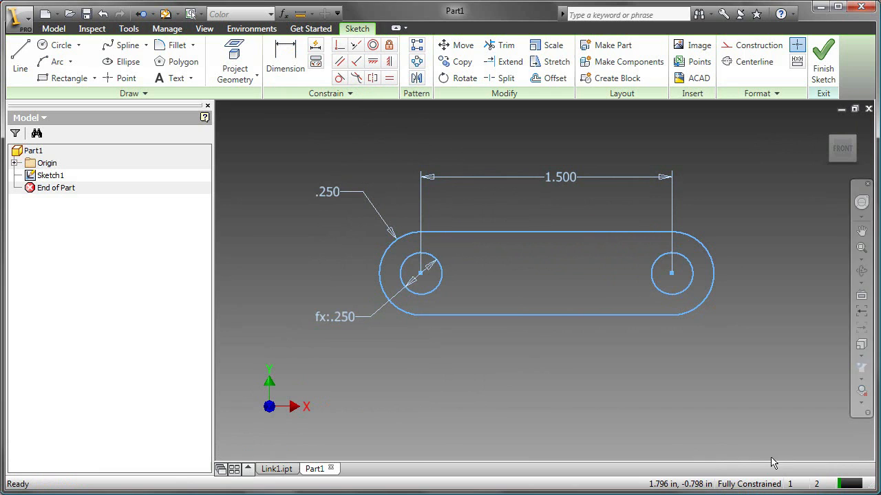
mouse_move(722, 461)
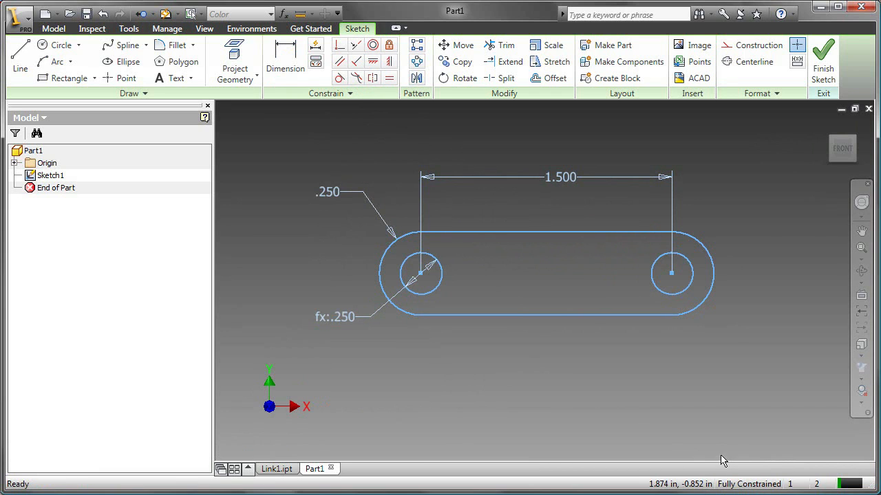
mouse_move(575, 238)
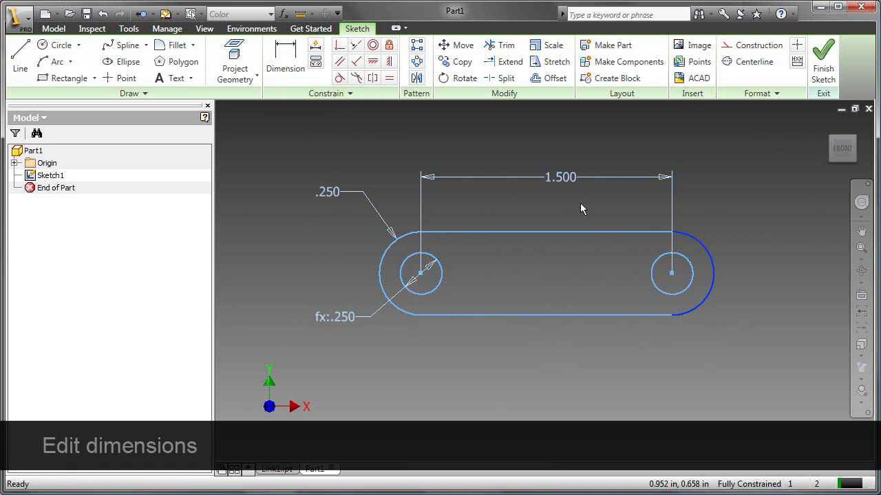
Edit the 1.500 spacing to 1.75 and the .250 radius to 0.3125, then view Link1.ipt.
double_click(560, 176)
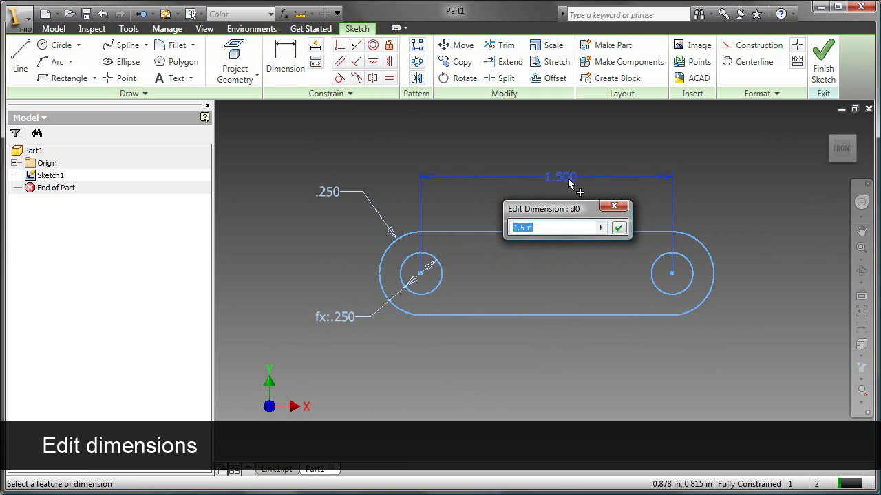
type("1.7")
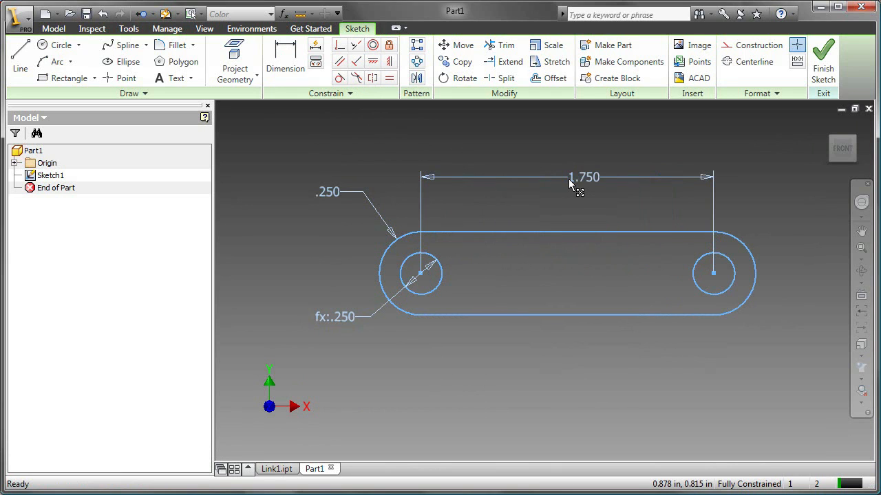
mouse_move(379, 199)
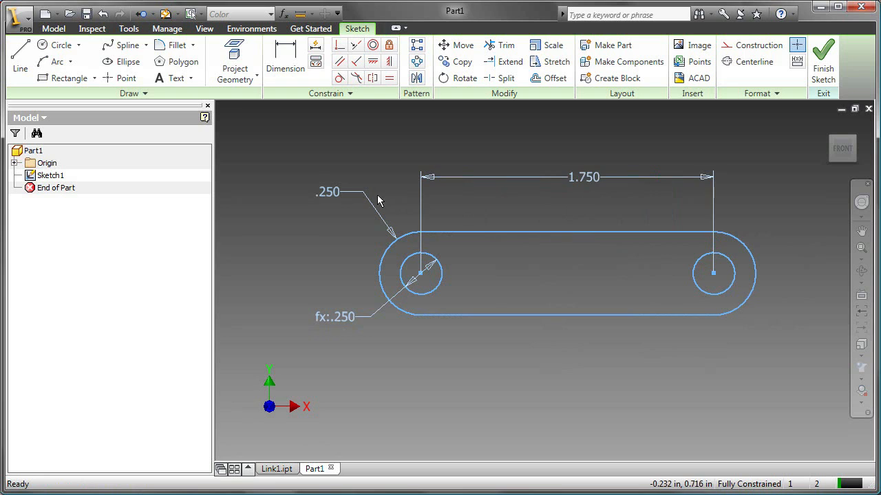
double_click(327, 192)
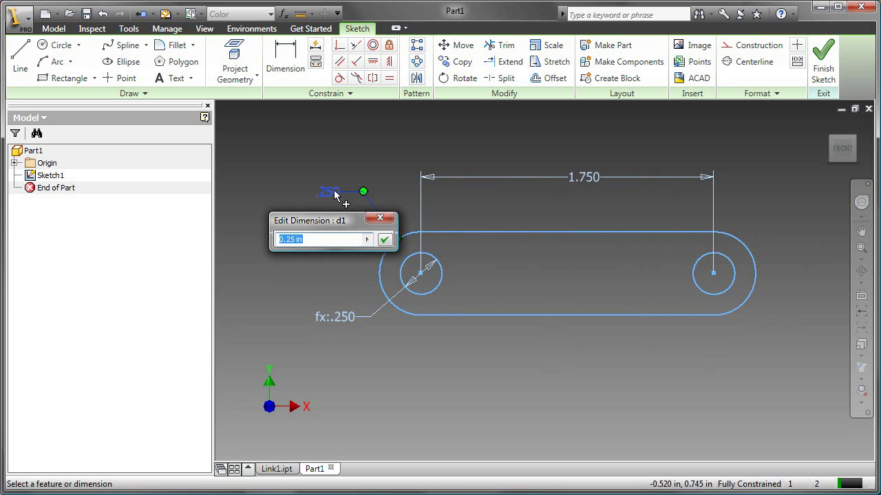
type("0.31")
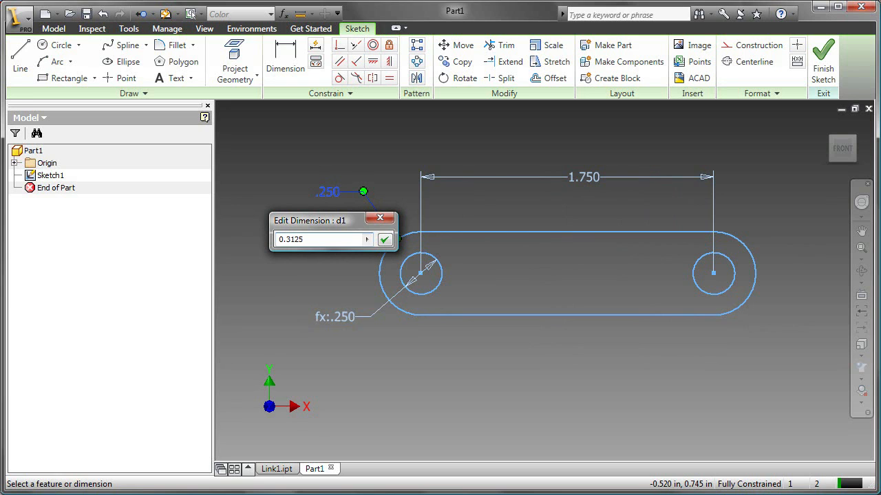
left_click(384, 240)
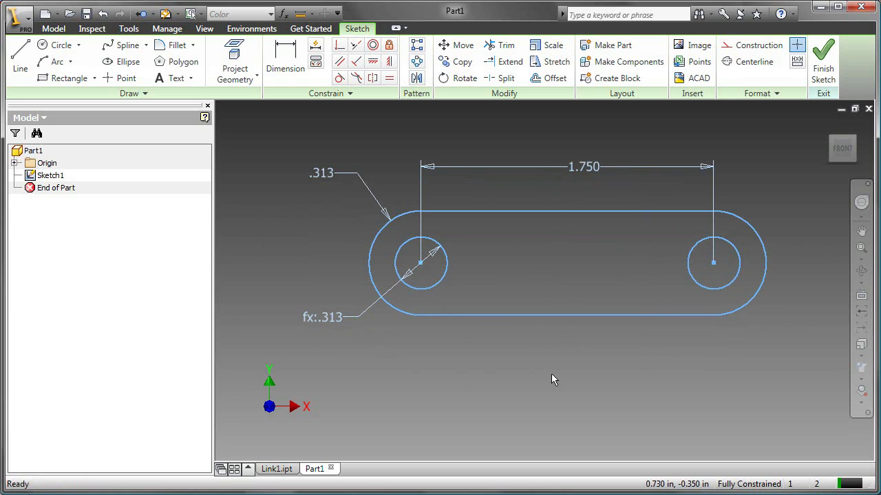
mouse_move(564, 381)
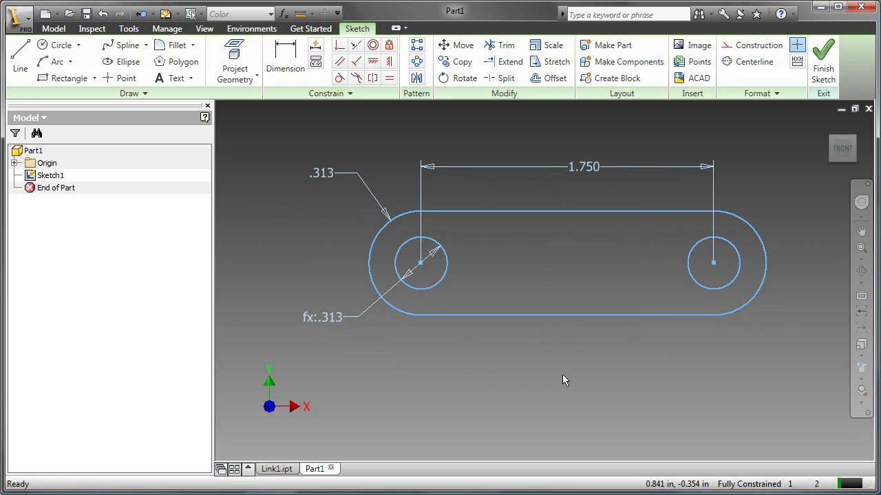
left_click(271, 469)
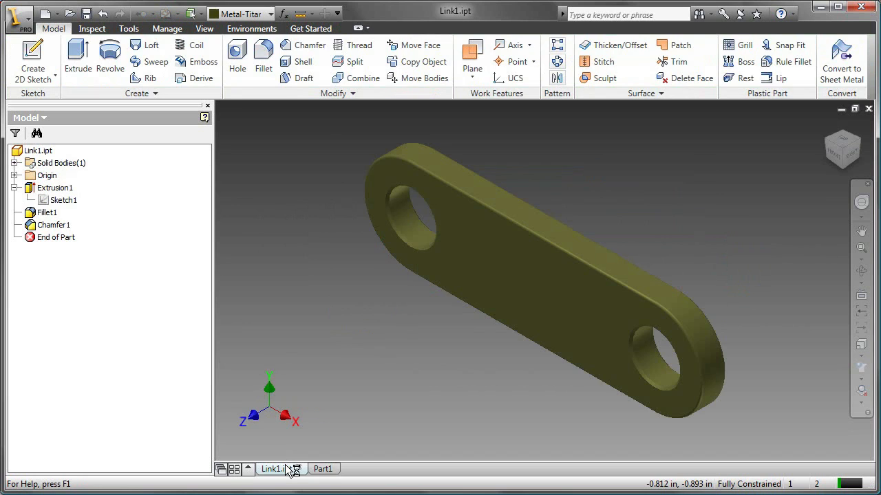